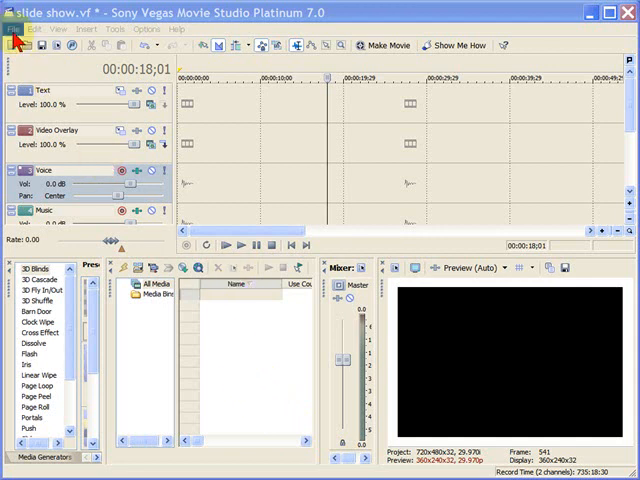
Start a media import and browse to My Pictures > Microsoft Clip Organizer
left_click(12, 28)
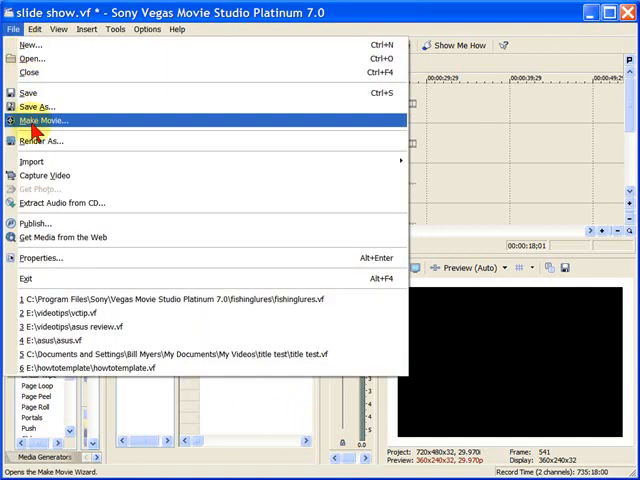
mouse_move(290, 160)
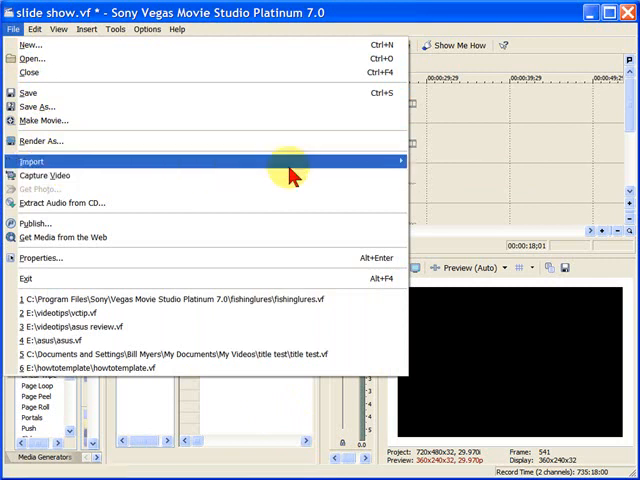
left_click(32, 160)
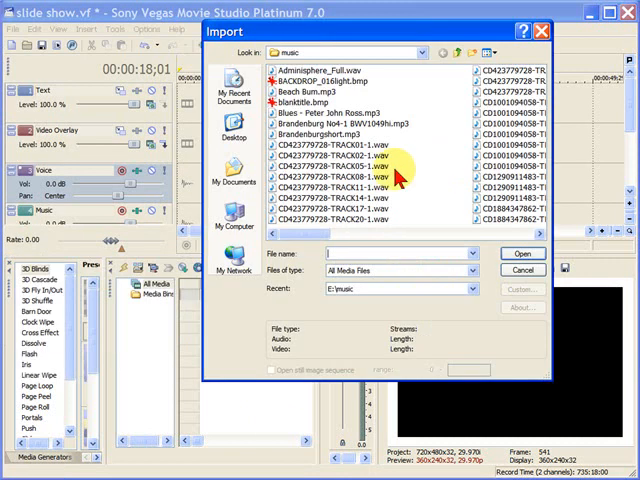
left_click(424, 52)
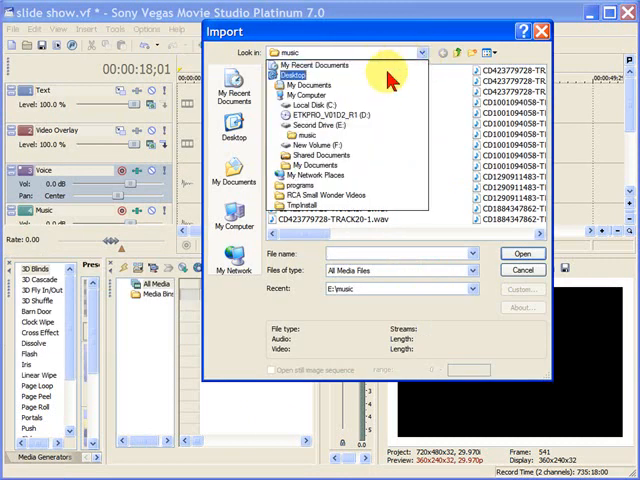
left_click(234, 180)
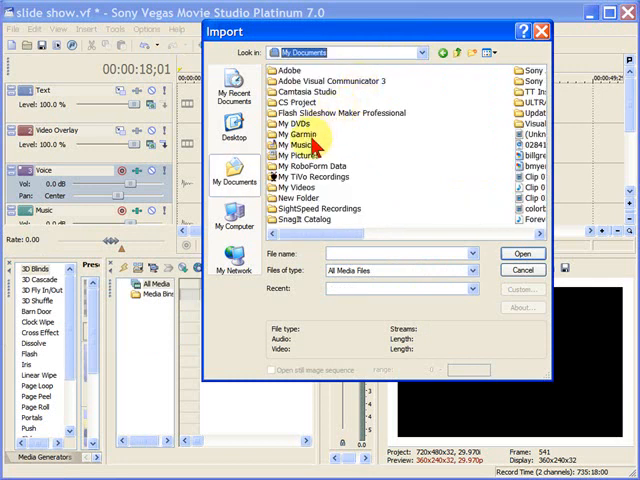
double_click(304, 156)
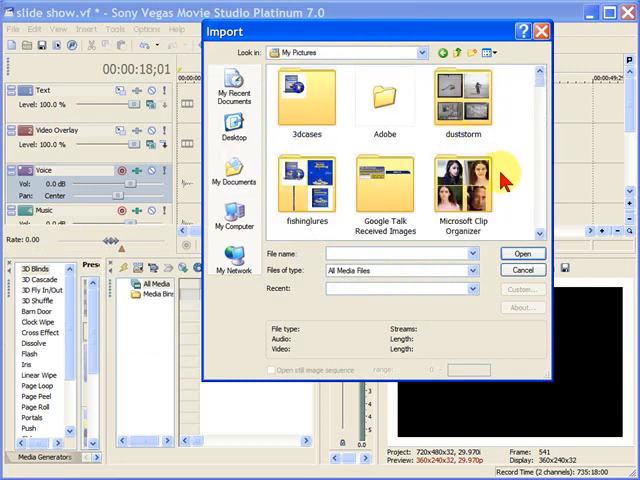
double_click(464, 184)
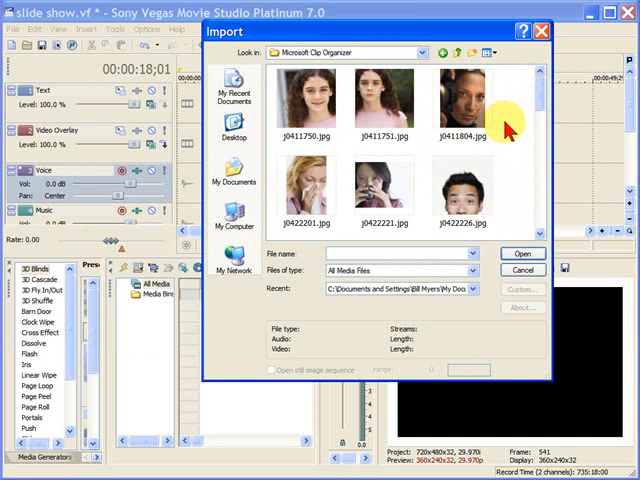
Select the full range of portrait JPGs, from the first to the last photo
left_click(304, 96)
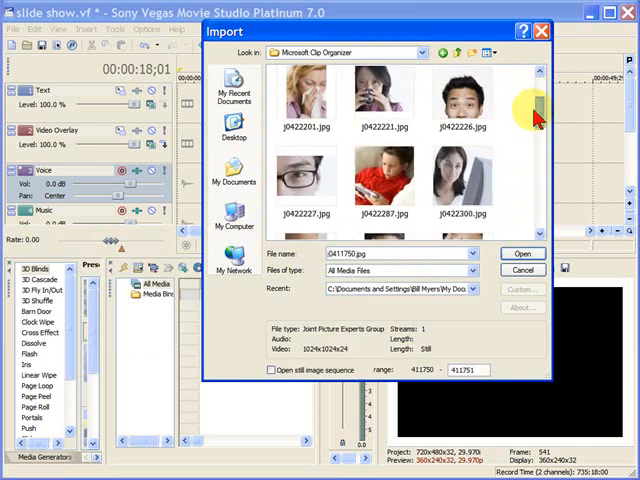
scroll("down", 3)
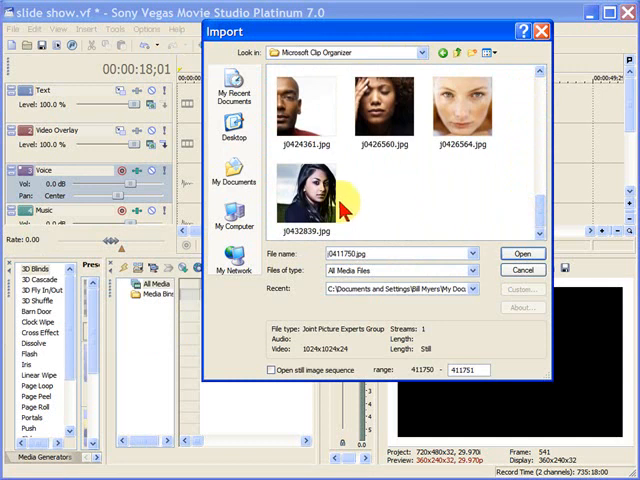
left_click(524, 252)
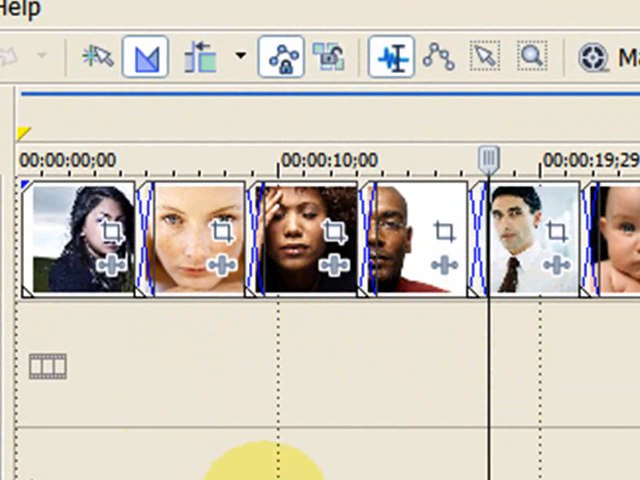
Show the Editing preferences with still-image length and media overlap defaults
left_click(210, 40)
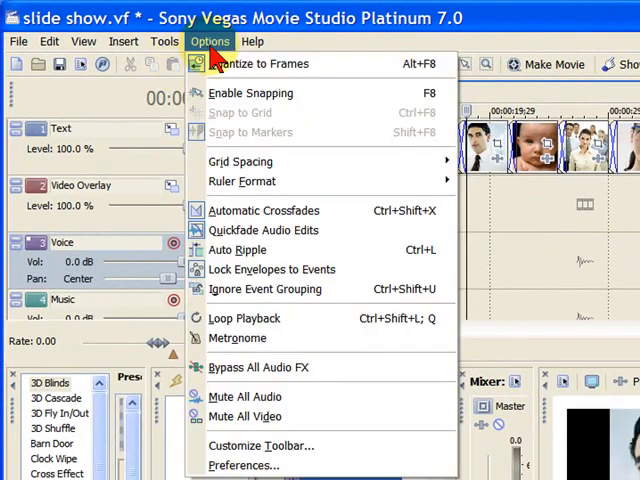
left_click(244, 464)
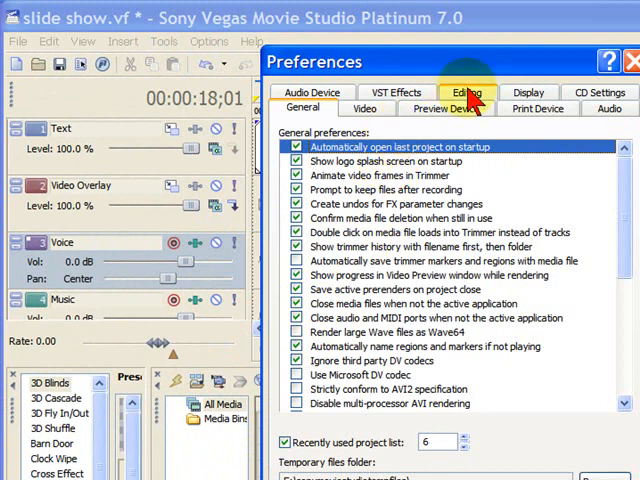
left_click(464, 92)
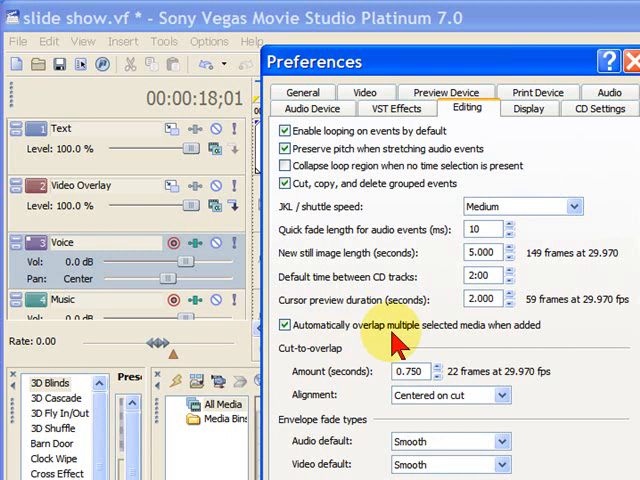
mouse_move(384, 350)
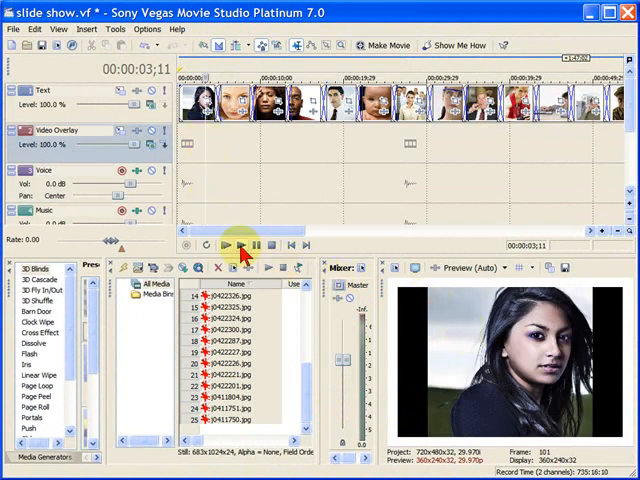
left_click(238, 246)
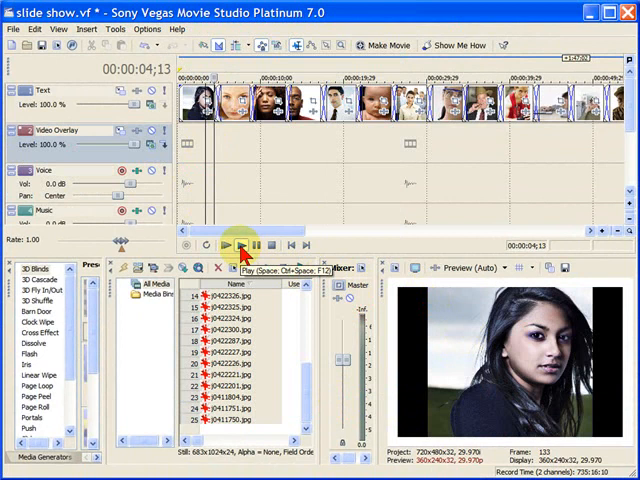
left_click(236, 246)
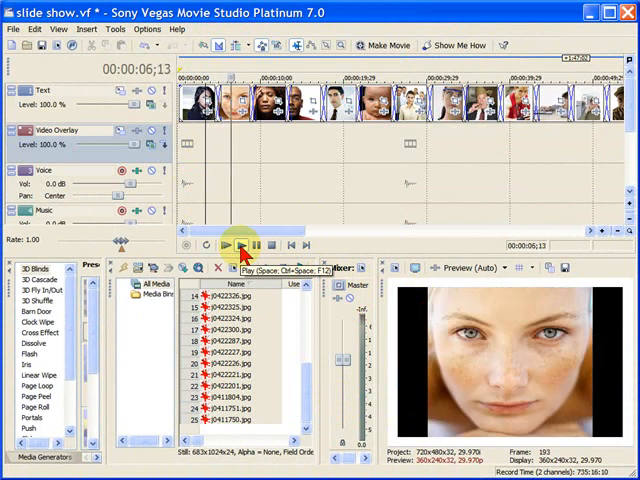
left_click(236, 246)
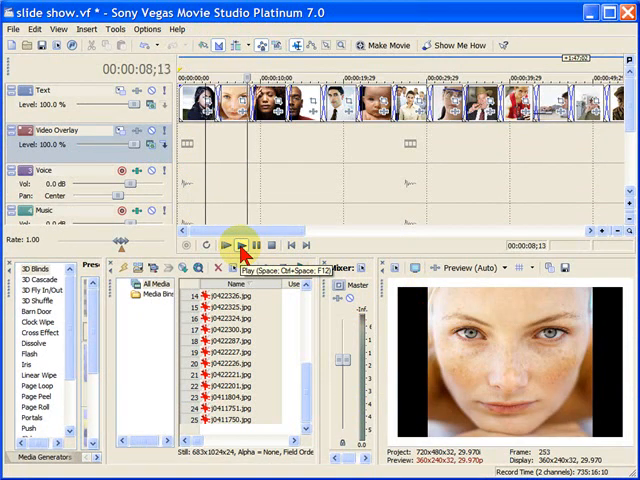
left_click(236, 246)
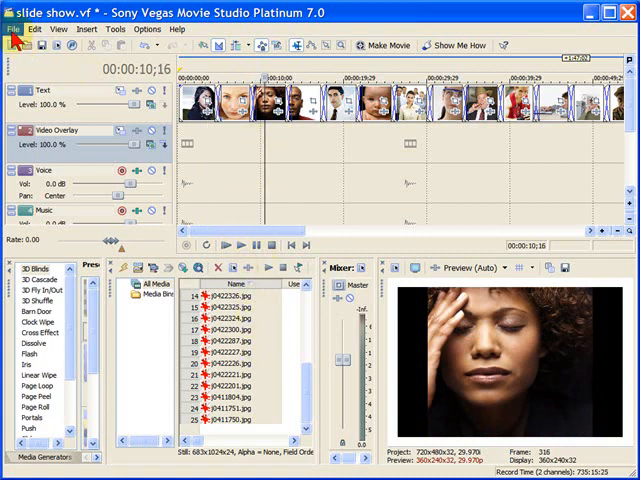
Import UnderTheCovers_Full.wav from the music folder onto the Music track
left_click(16, 28)
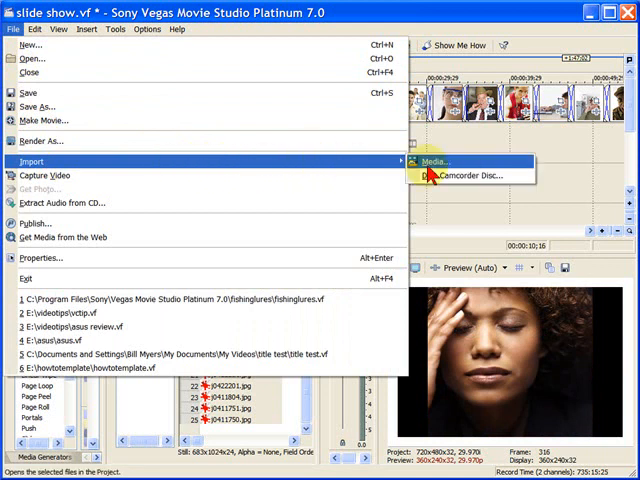
left_click(434, 160)
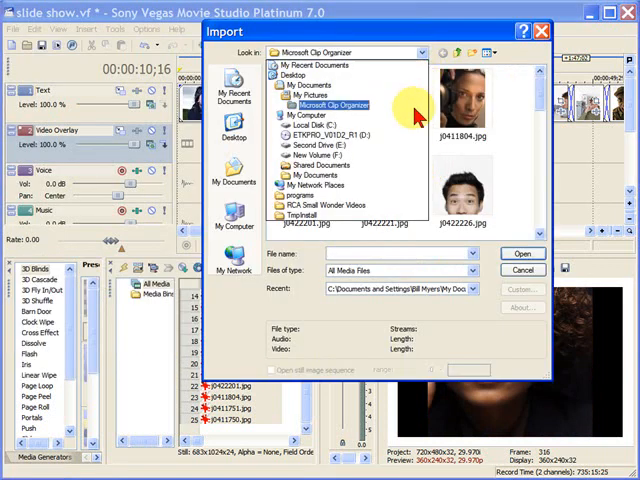
left_click(318, 156)
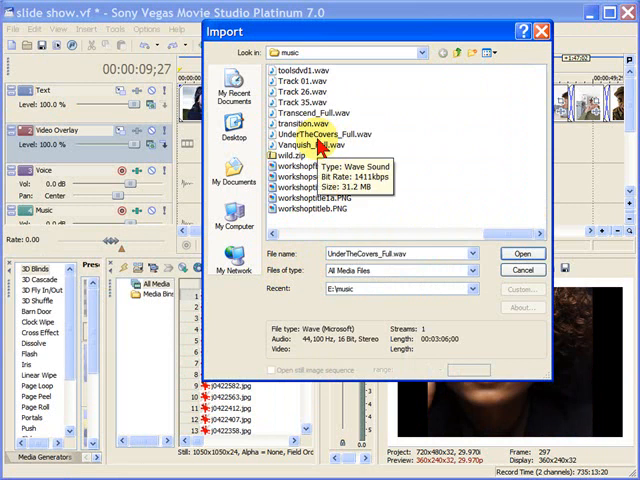
left_click(520, 252)
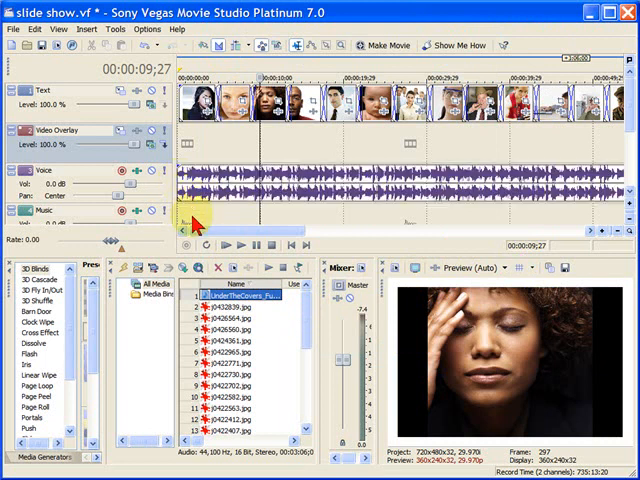
mouse_move(244, 260)
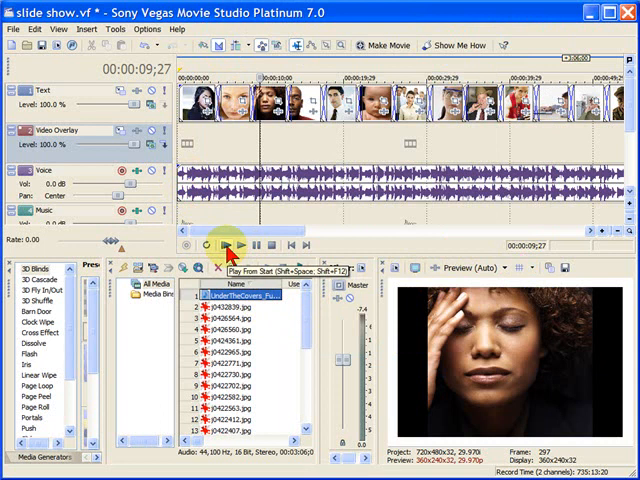
left_click(226, 246)
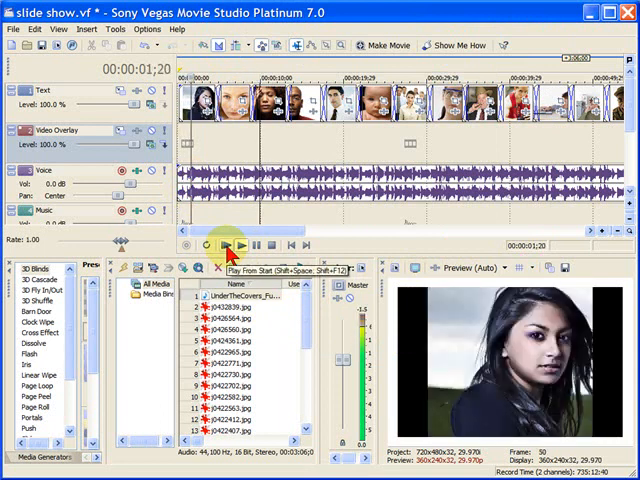
left_click(234, 244)
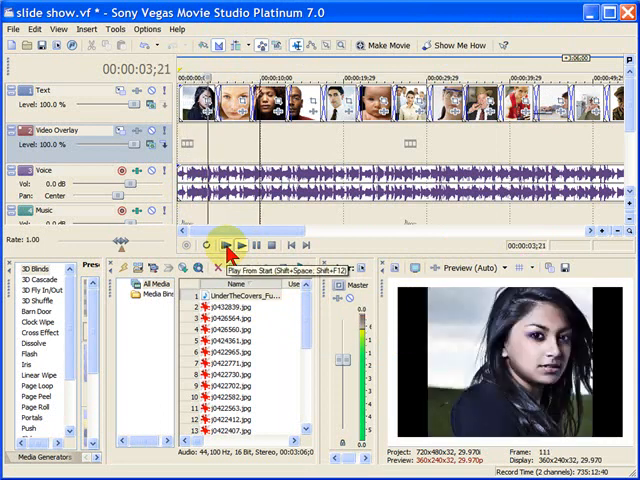
left_click(234, 246)
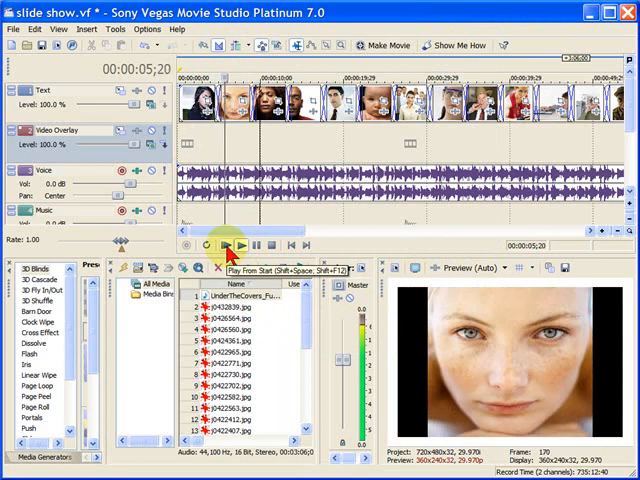
left_click(232, 246)
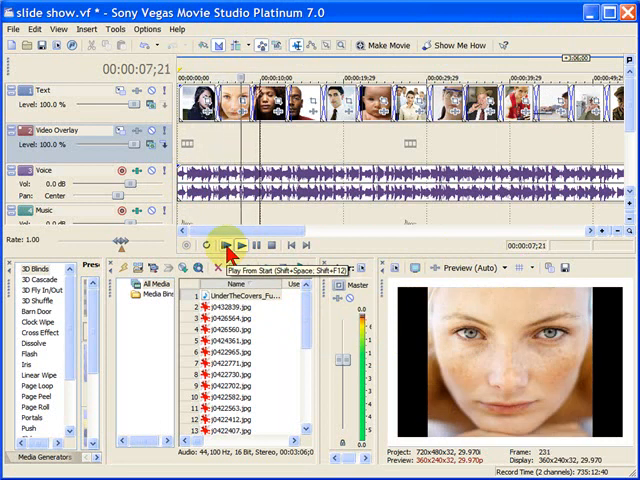
left_click(236, 246)
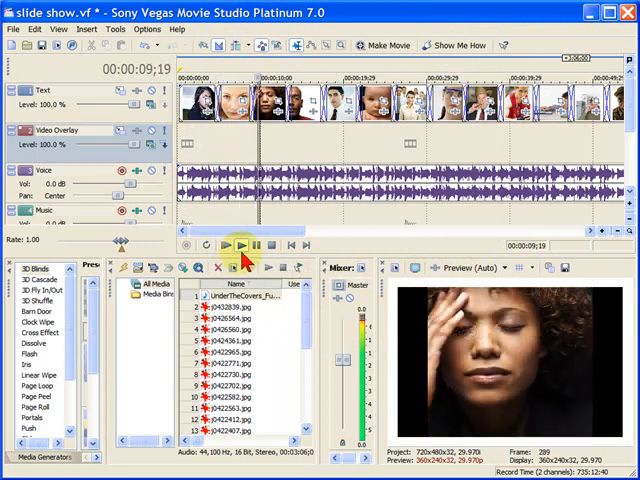
left_click(240, 246)
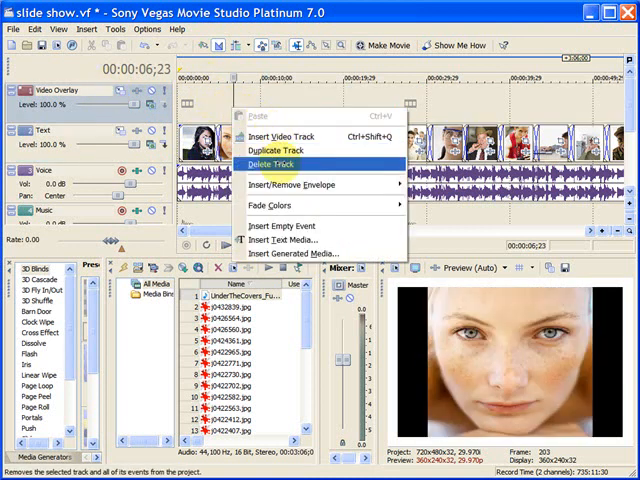
mouse_move(290, 240)
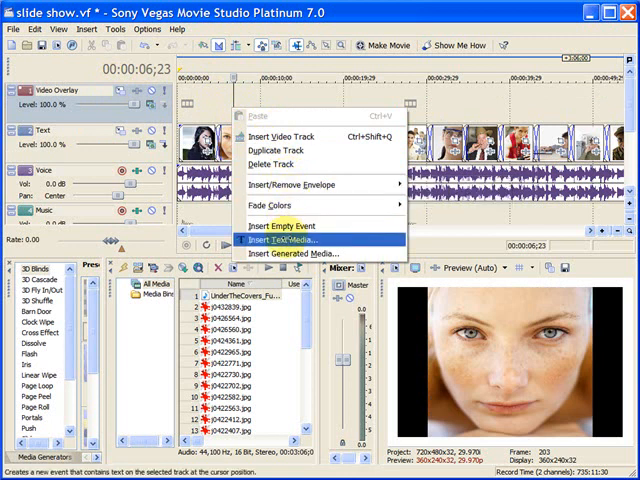
Insert a Sample Text title on the Video Overlay track and keep its default settings
left_click(288, 240)
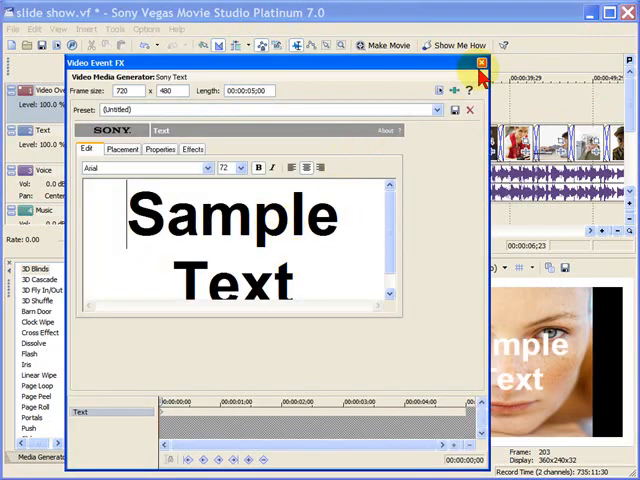
left_click(480, 64)
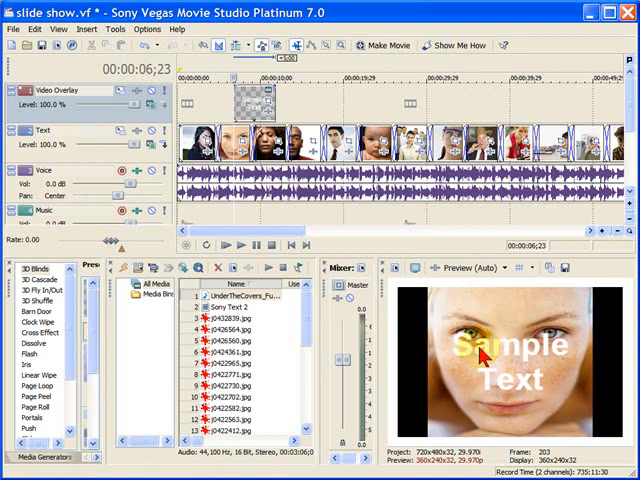